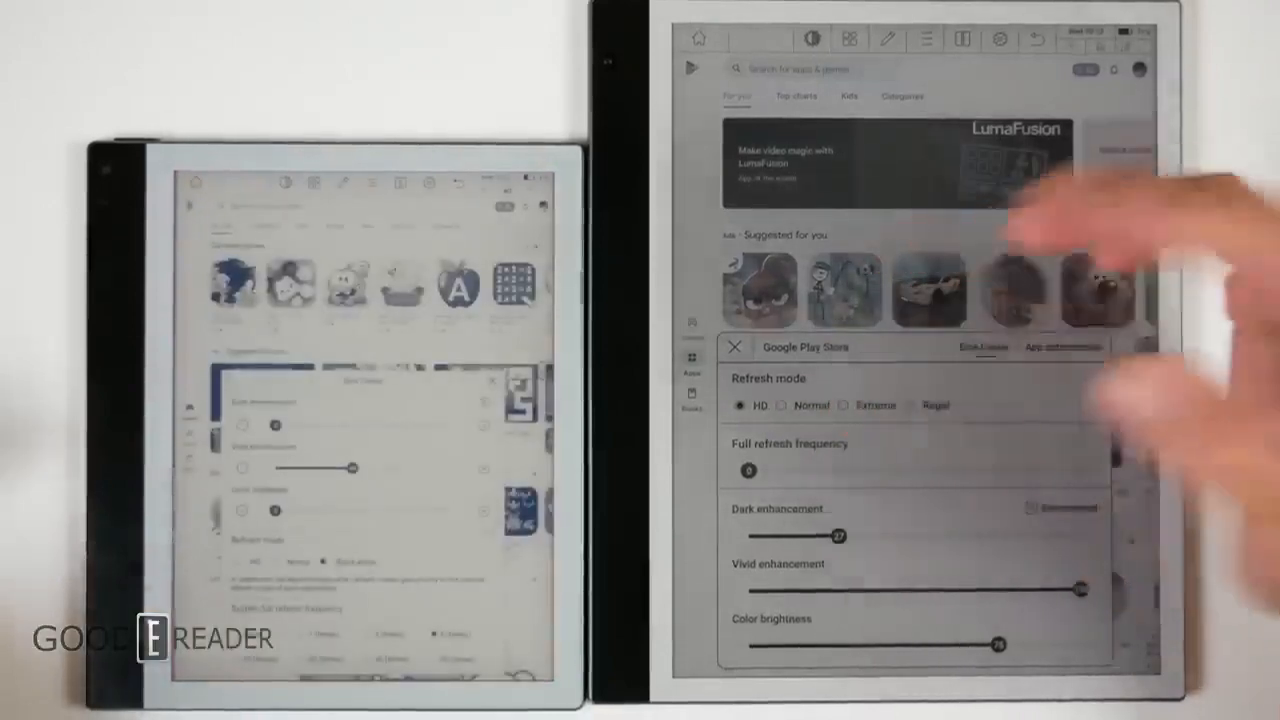
# Choose a refresh mode in the E Ink Center overlay and scroll the Play Store home feed
pyautogui.click(844, 404)
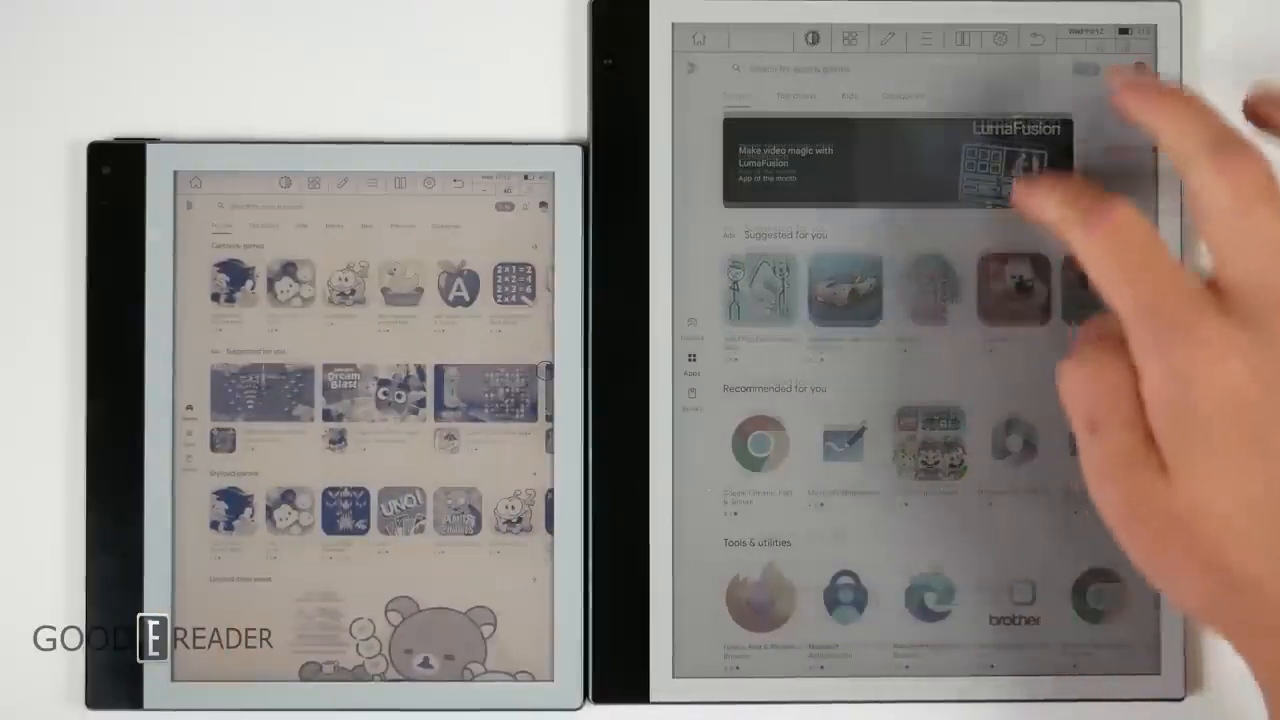
pyautogui.scroll(-3)
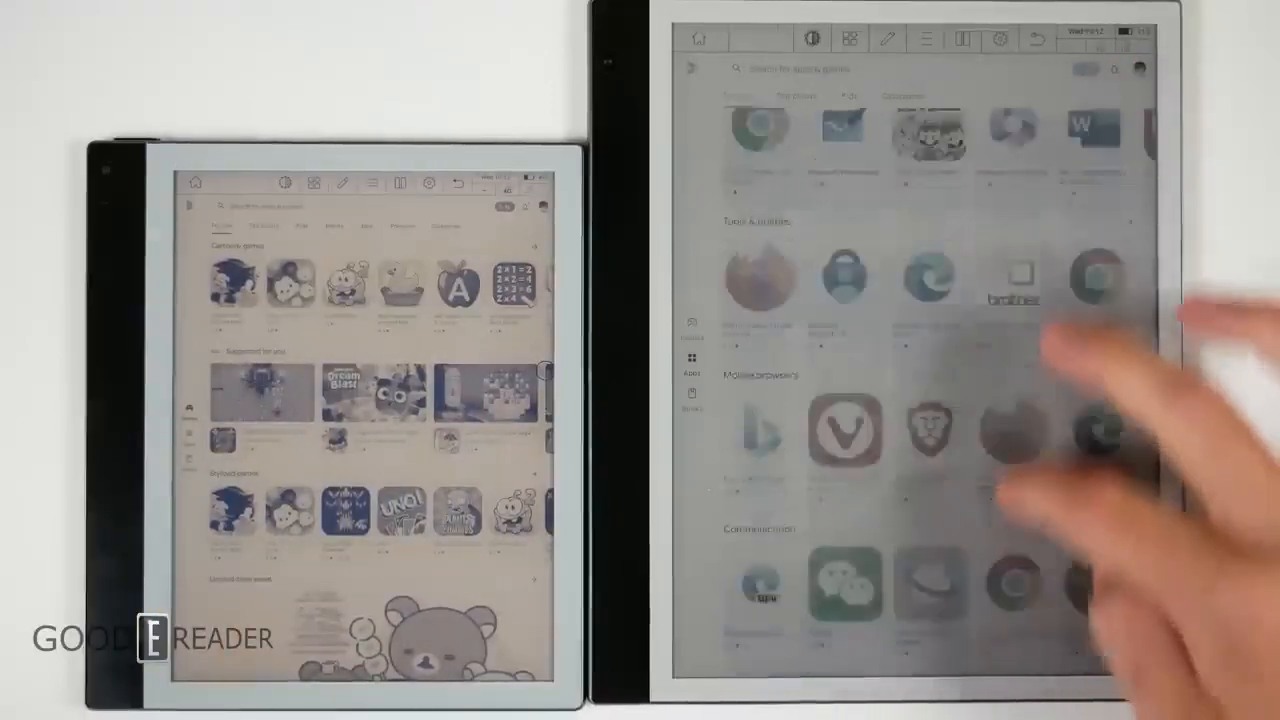
pyautogui.scroll(3)
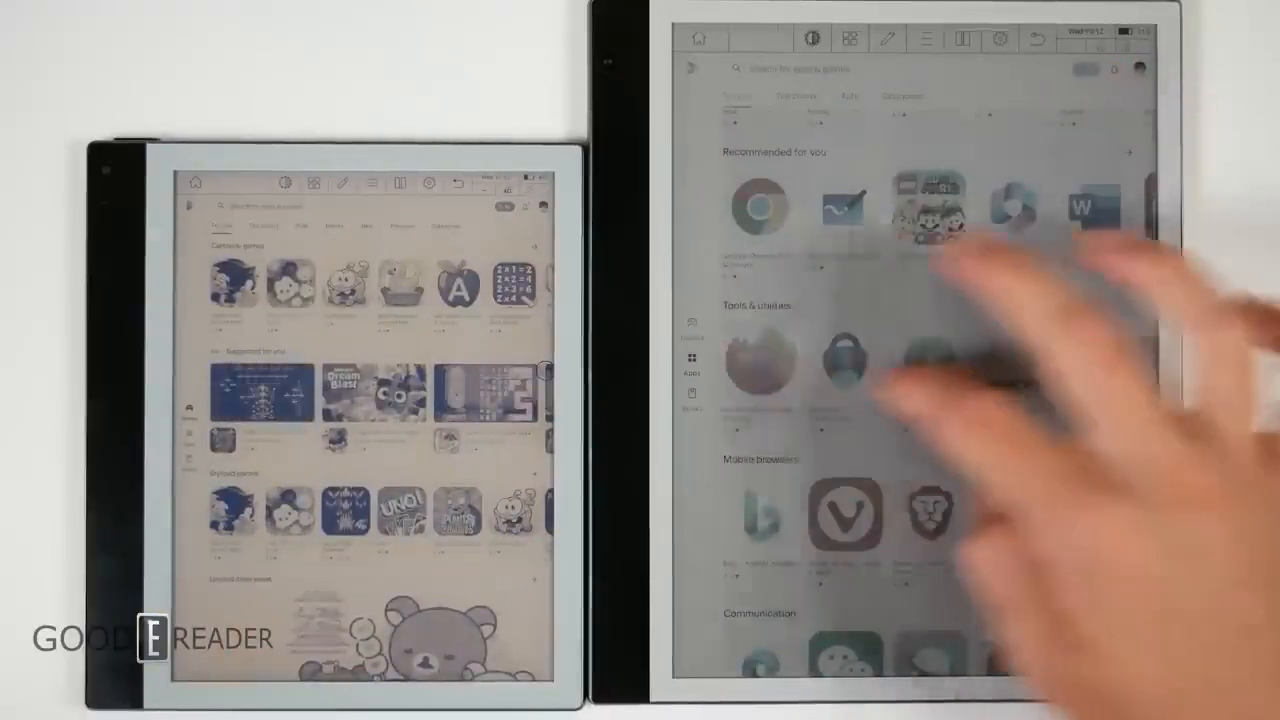